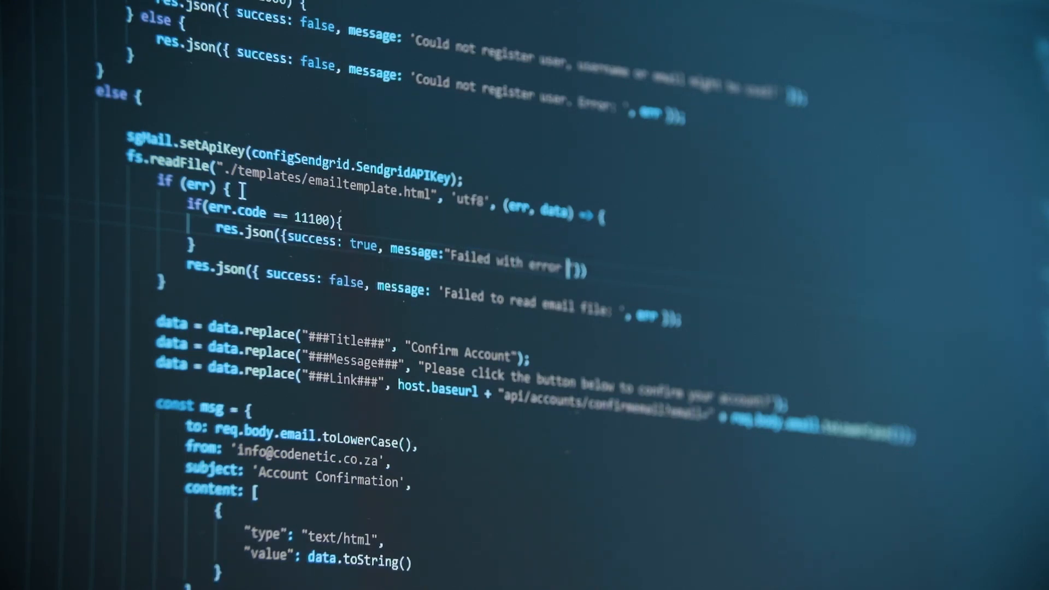
pyautogui.write('code')
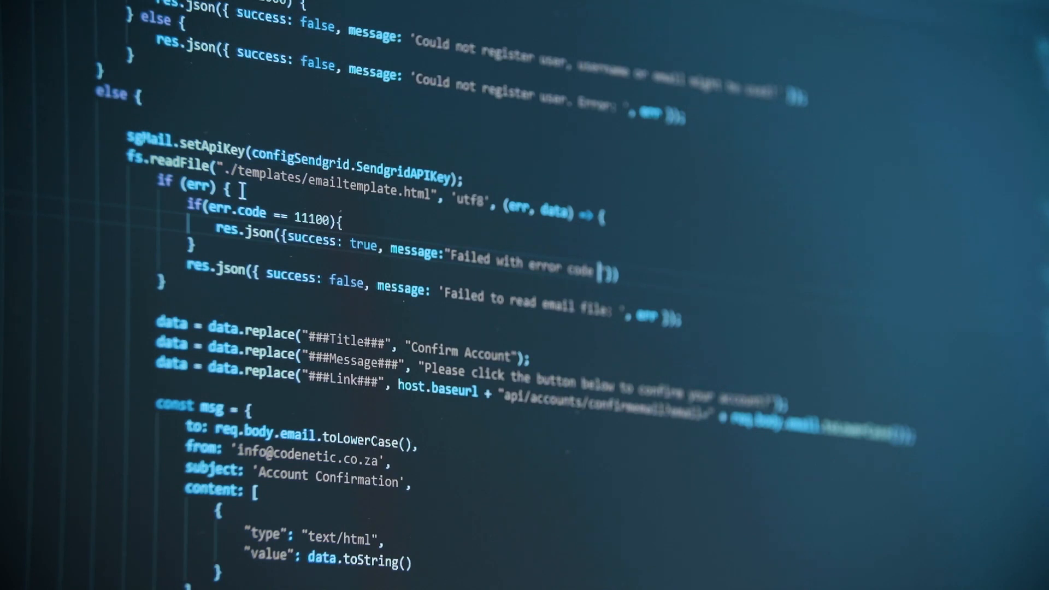